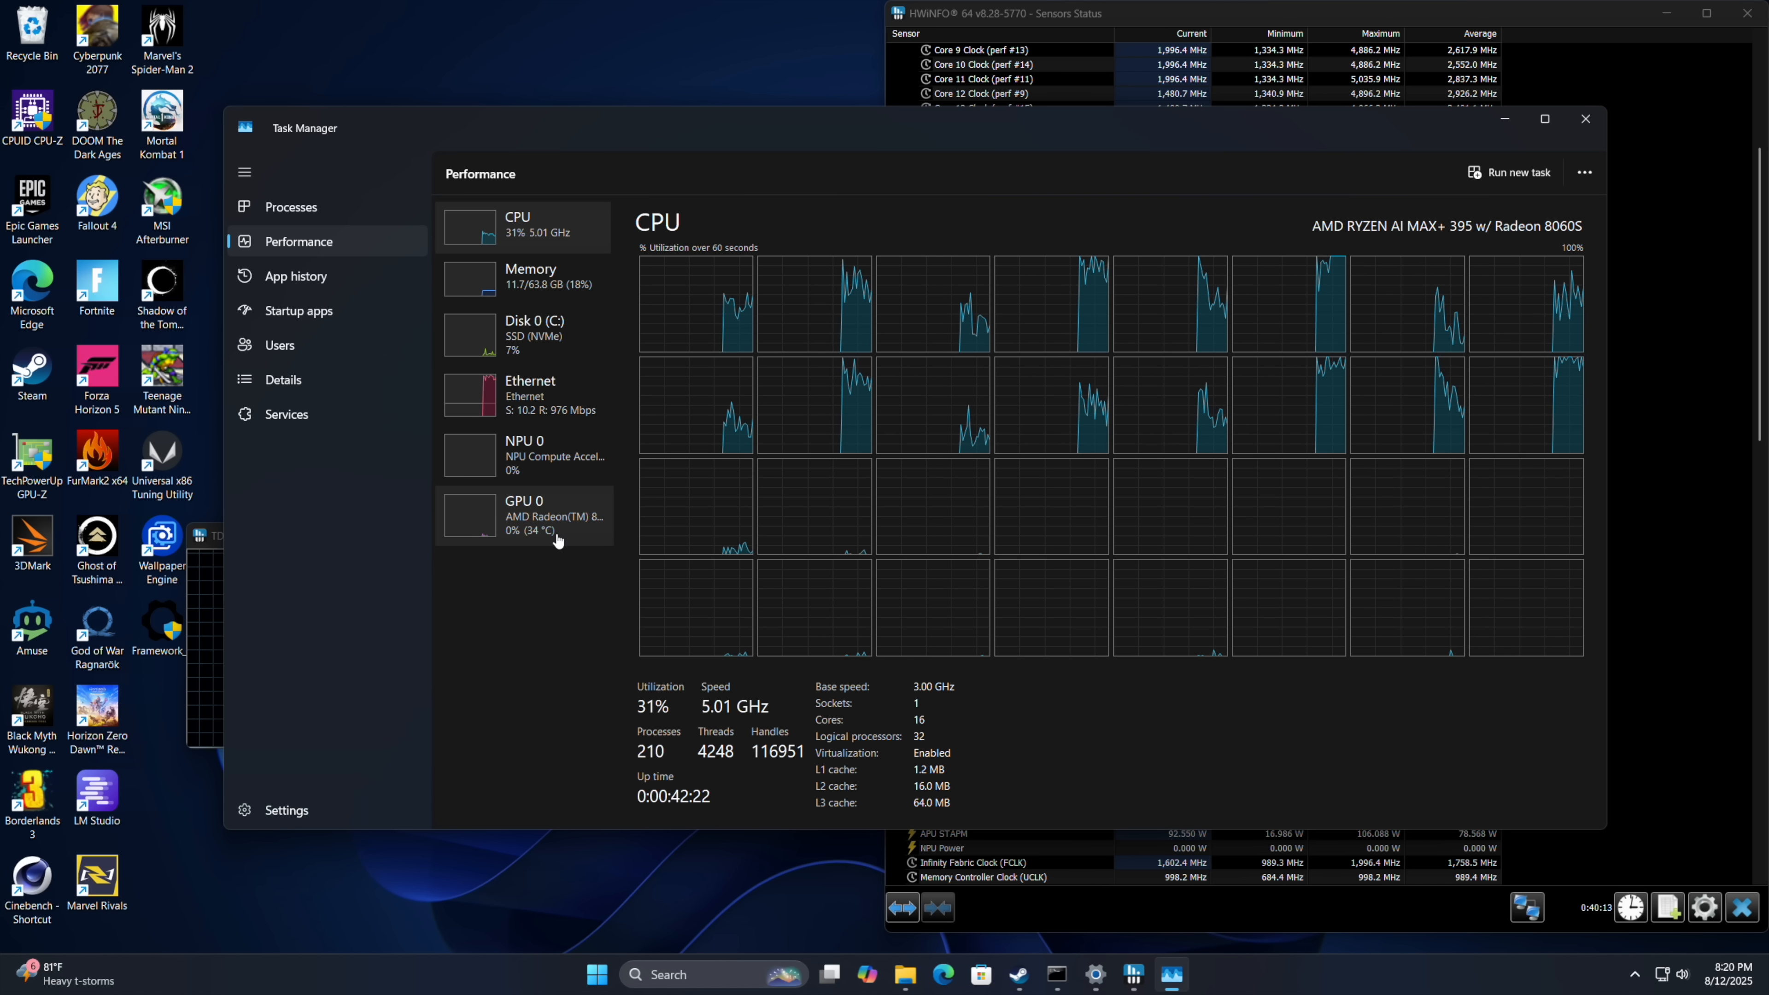
Review the Memory usage graph in Performance, then close Task Manager.
left_click(531, 276)
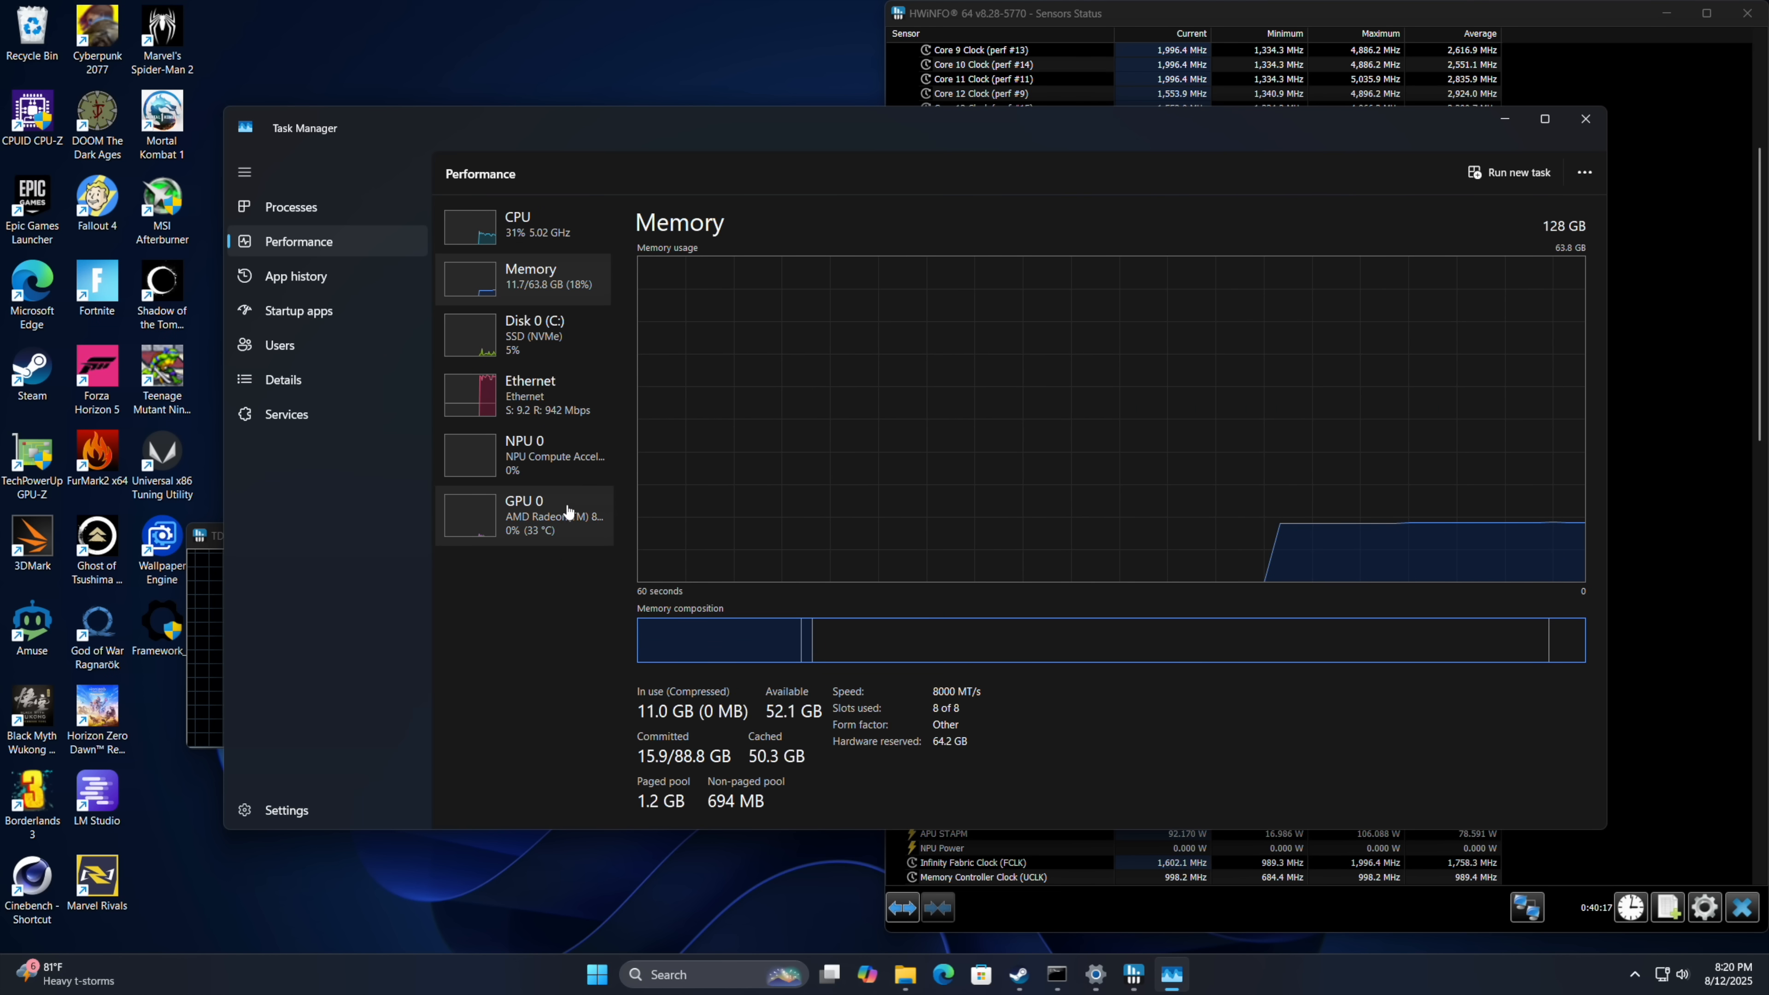
left_click(523, 514)
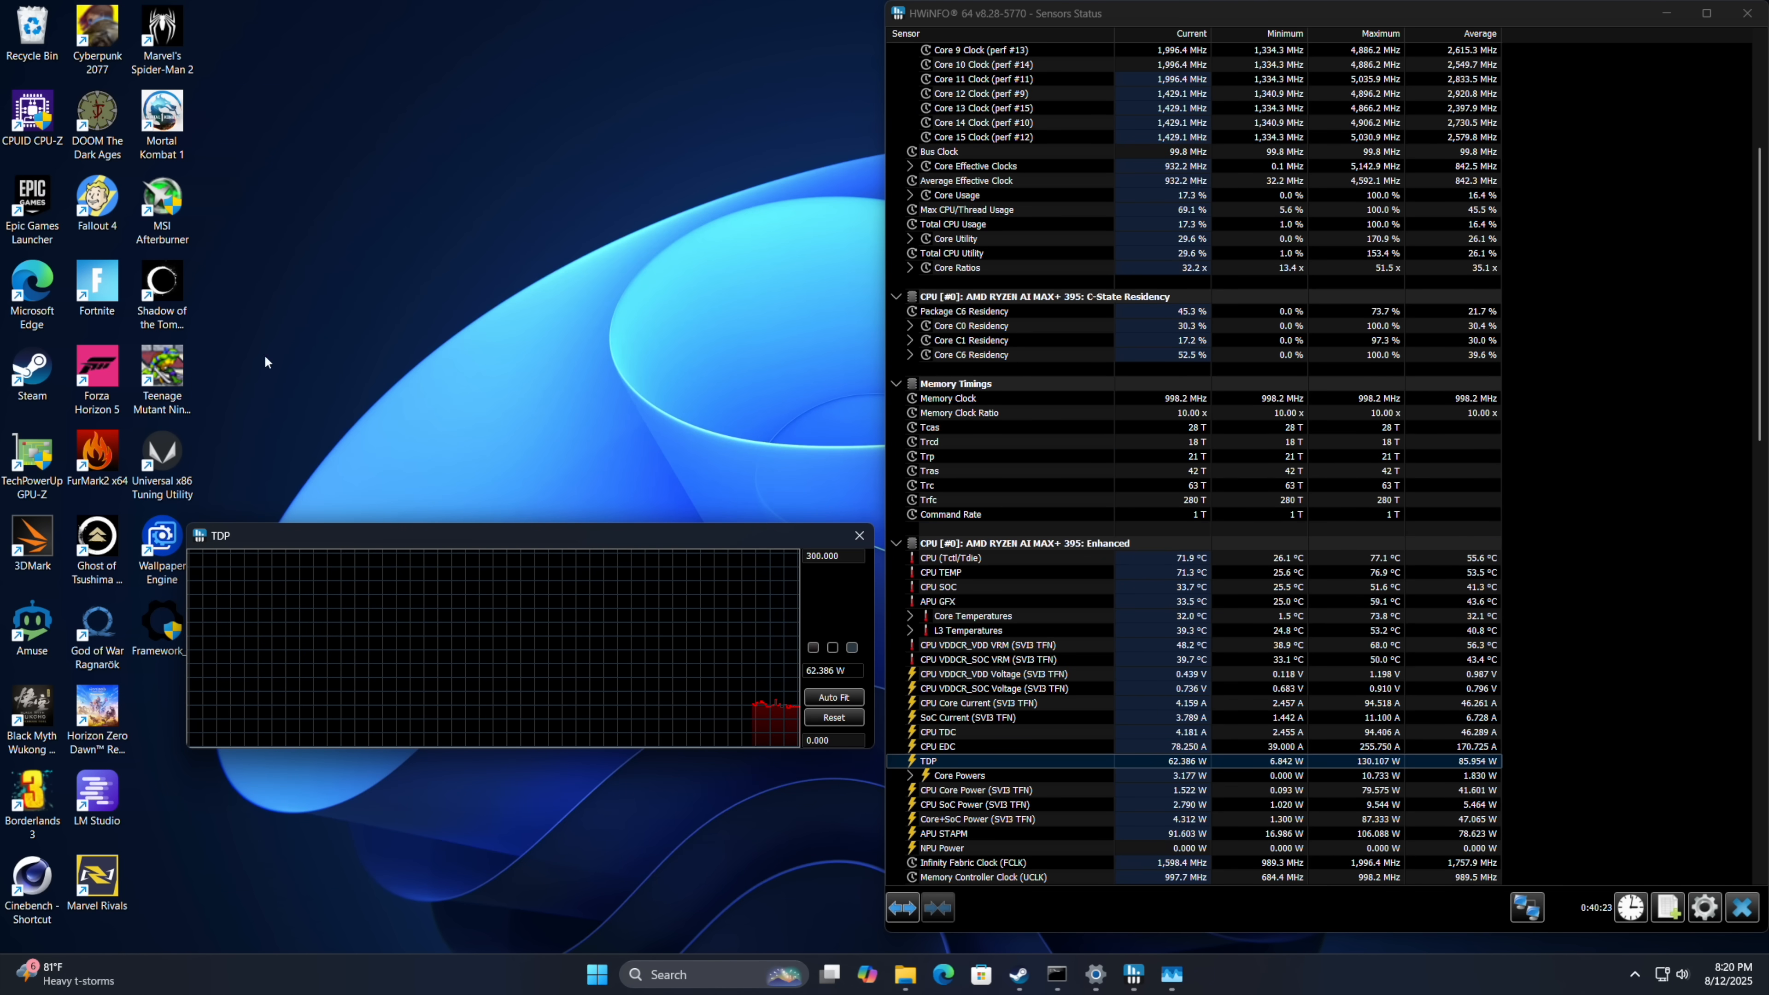
Launch CPU-Z from the desktop and show its CPU summary beside HWiNFO64.
left_click(31, 115)
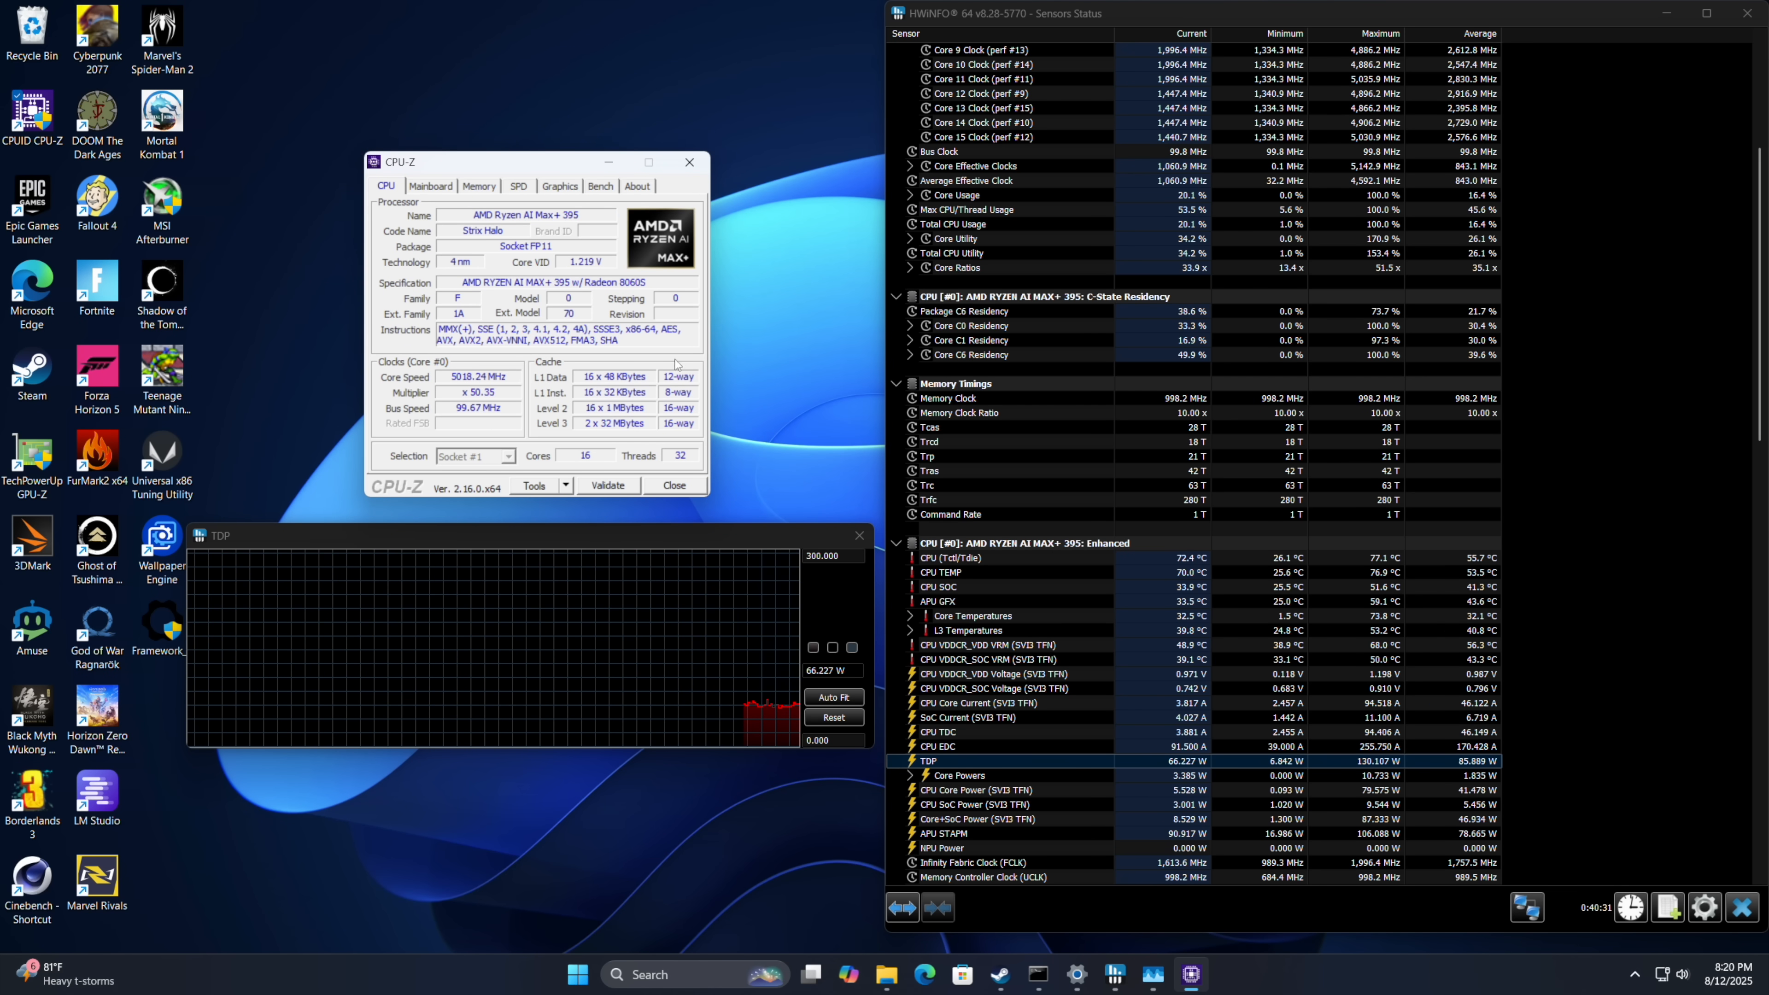
left_click(600, 186)
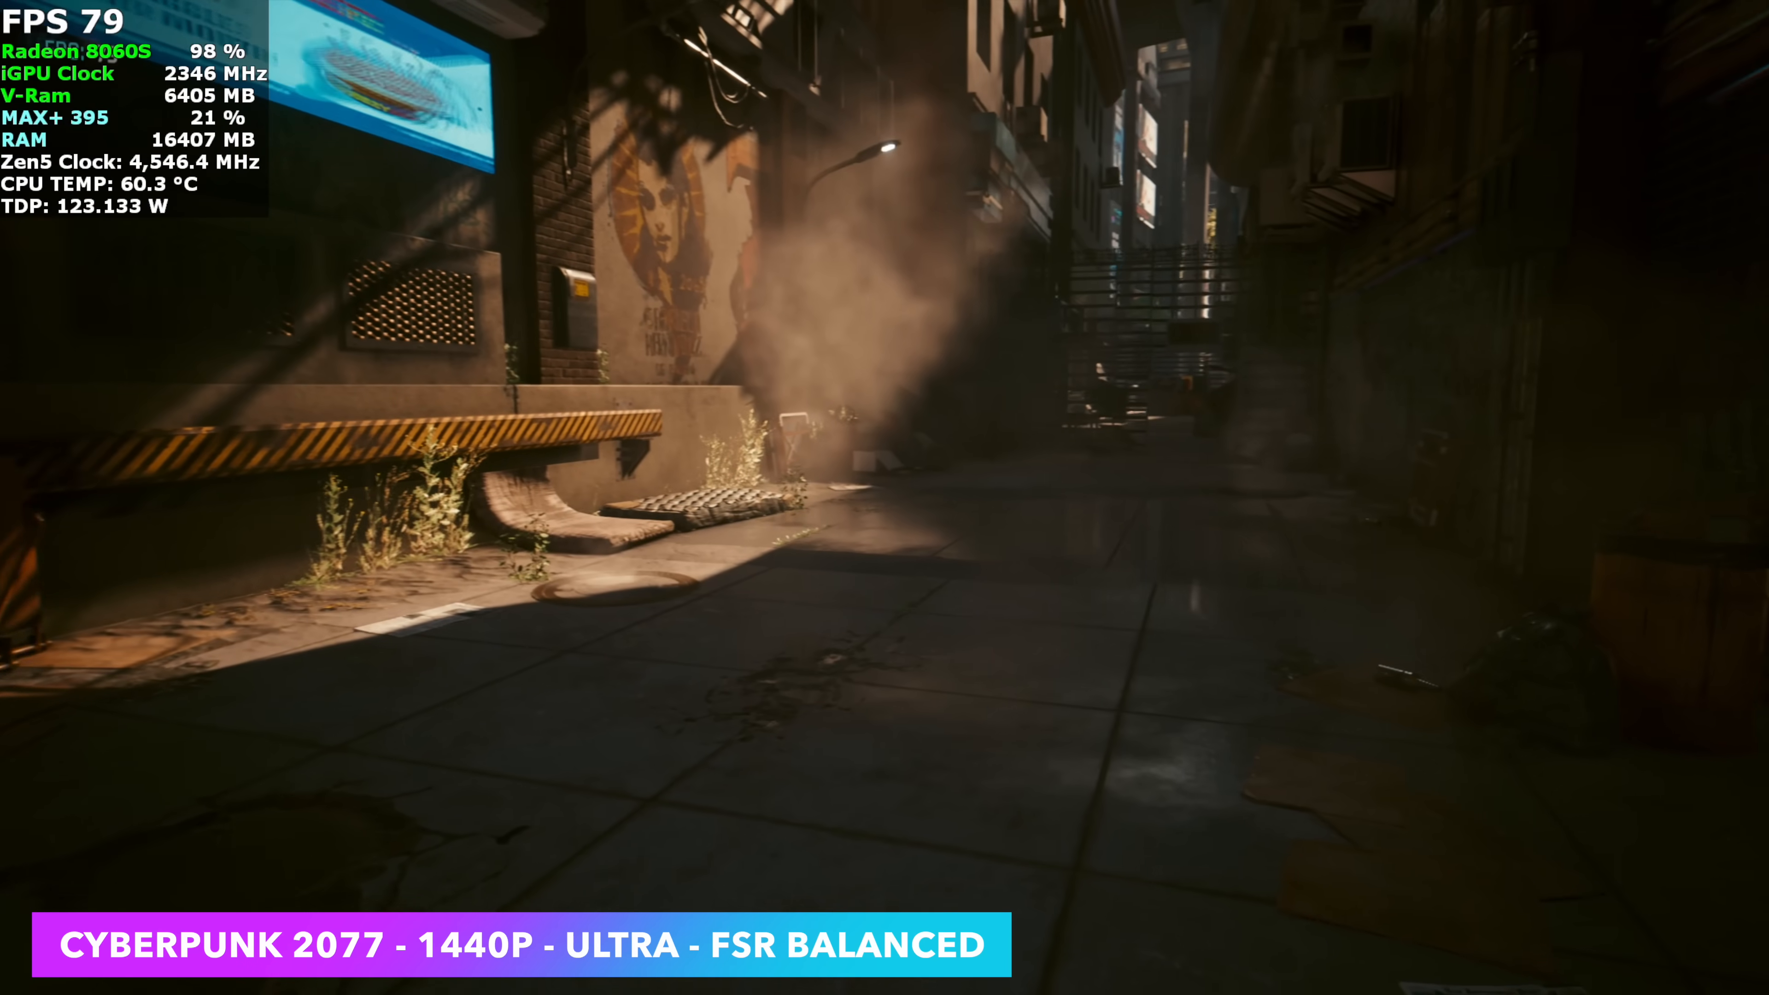
mouse_move(885, 498)
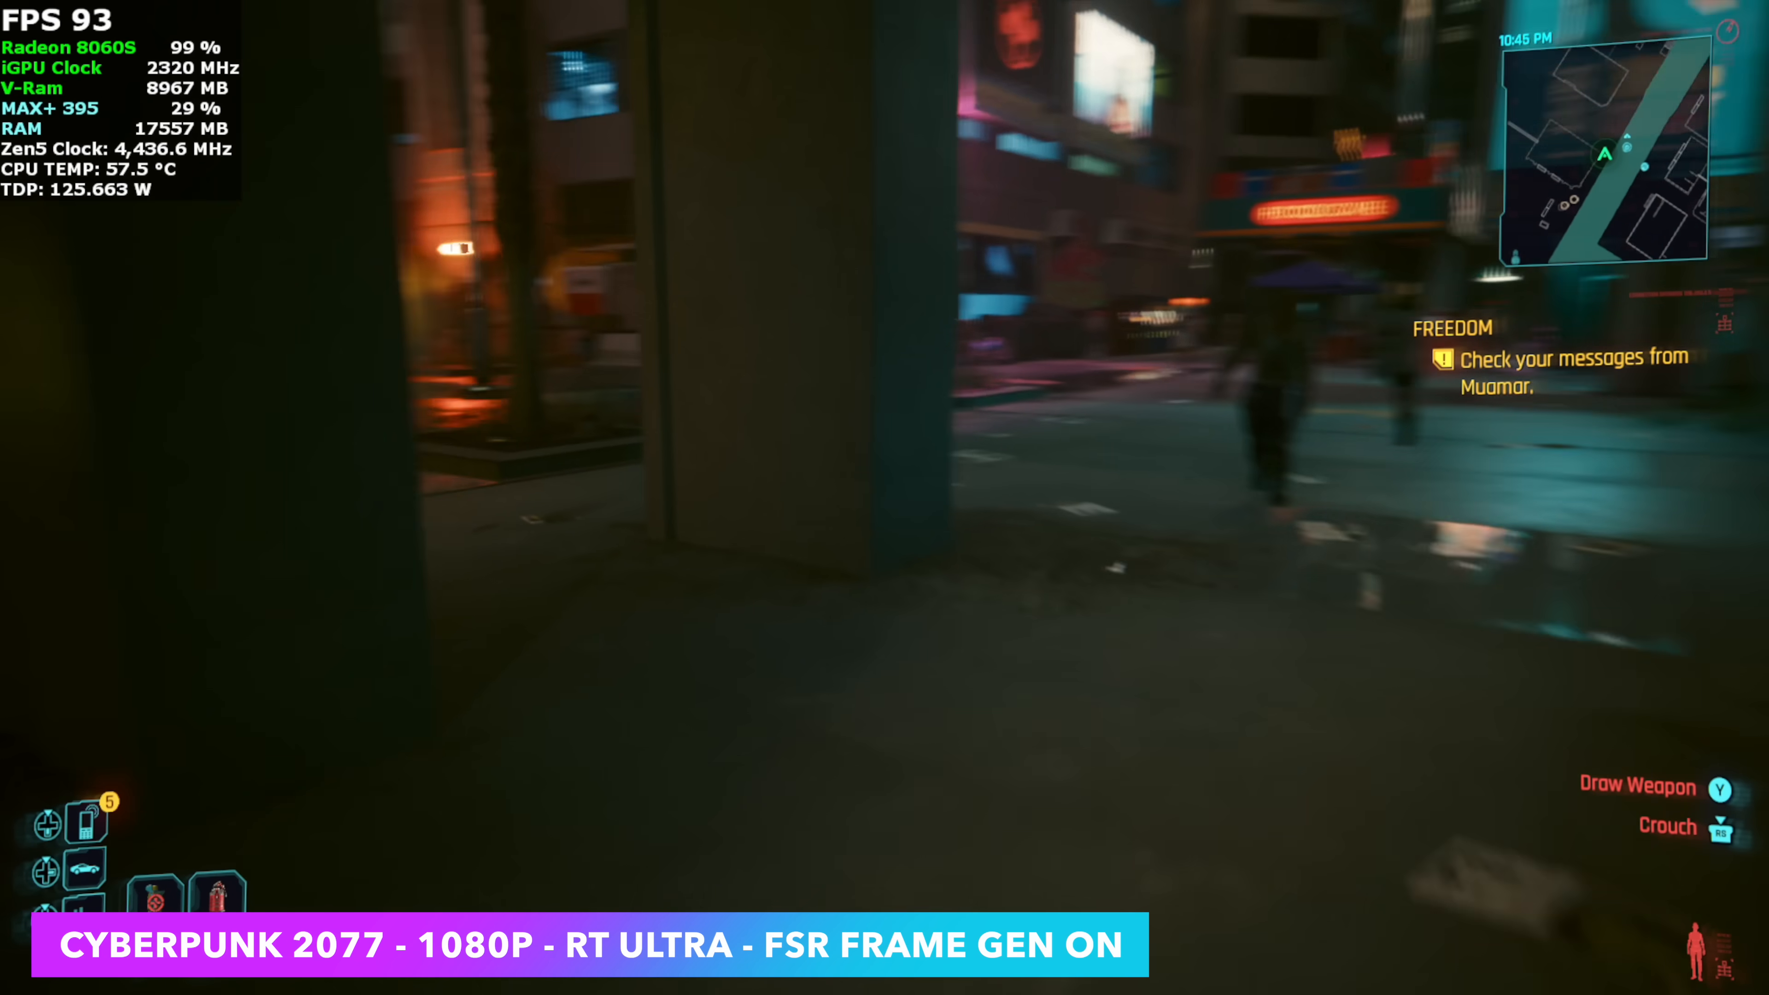
mouse_move(884, 498)
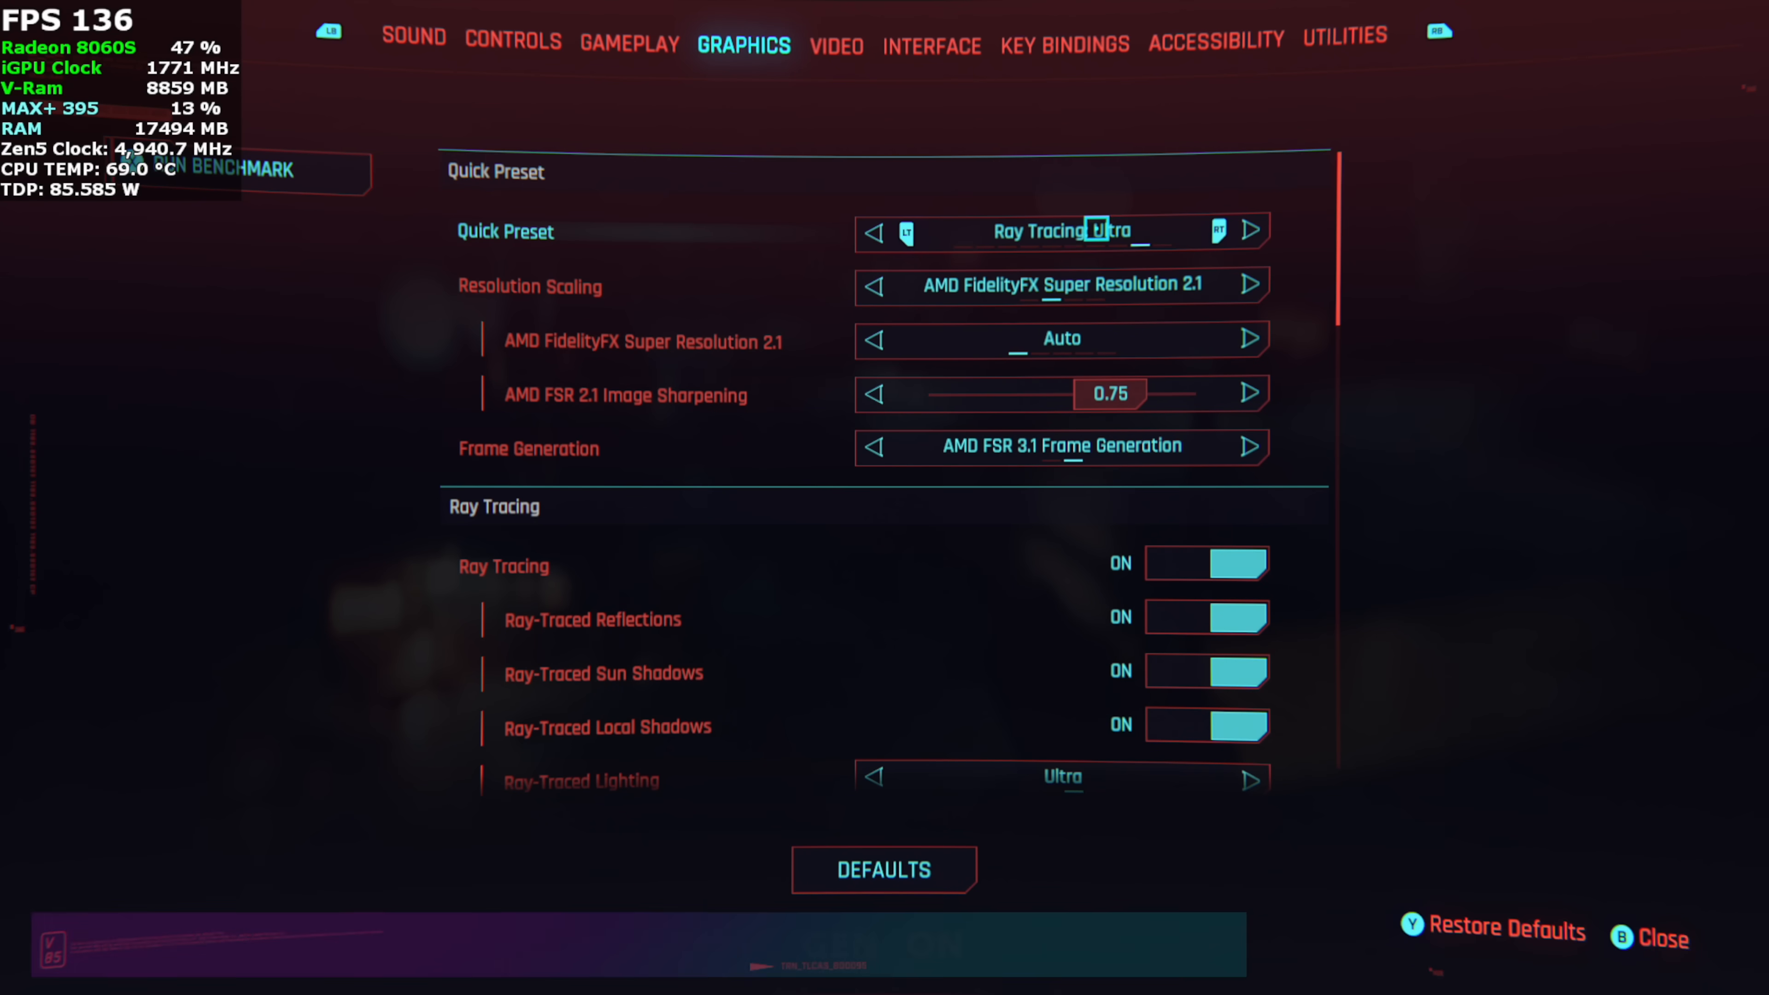
Set Quick Preset to Ray Tracing: Overdrive and review the path tracing settings below.
left_click(1249, 231)
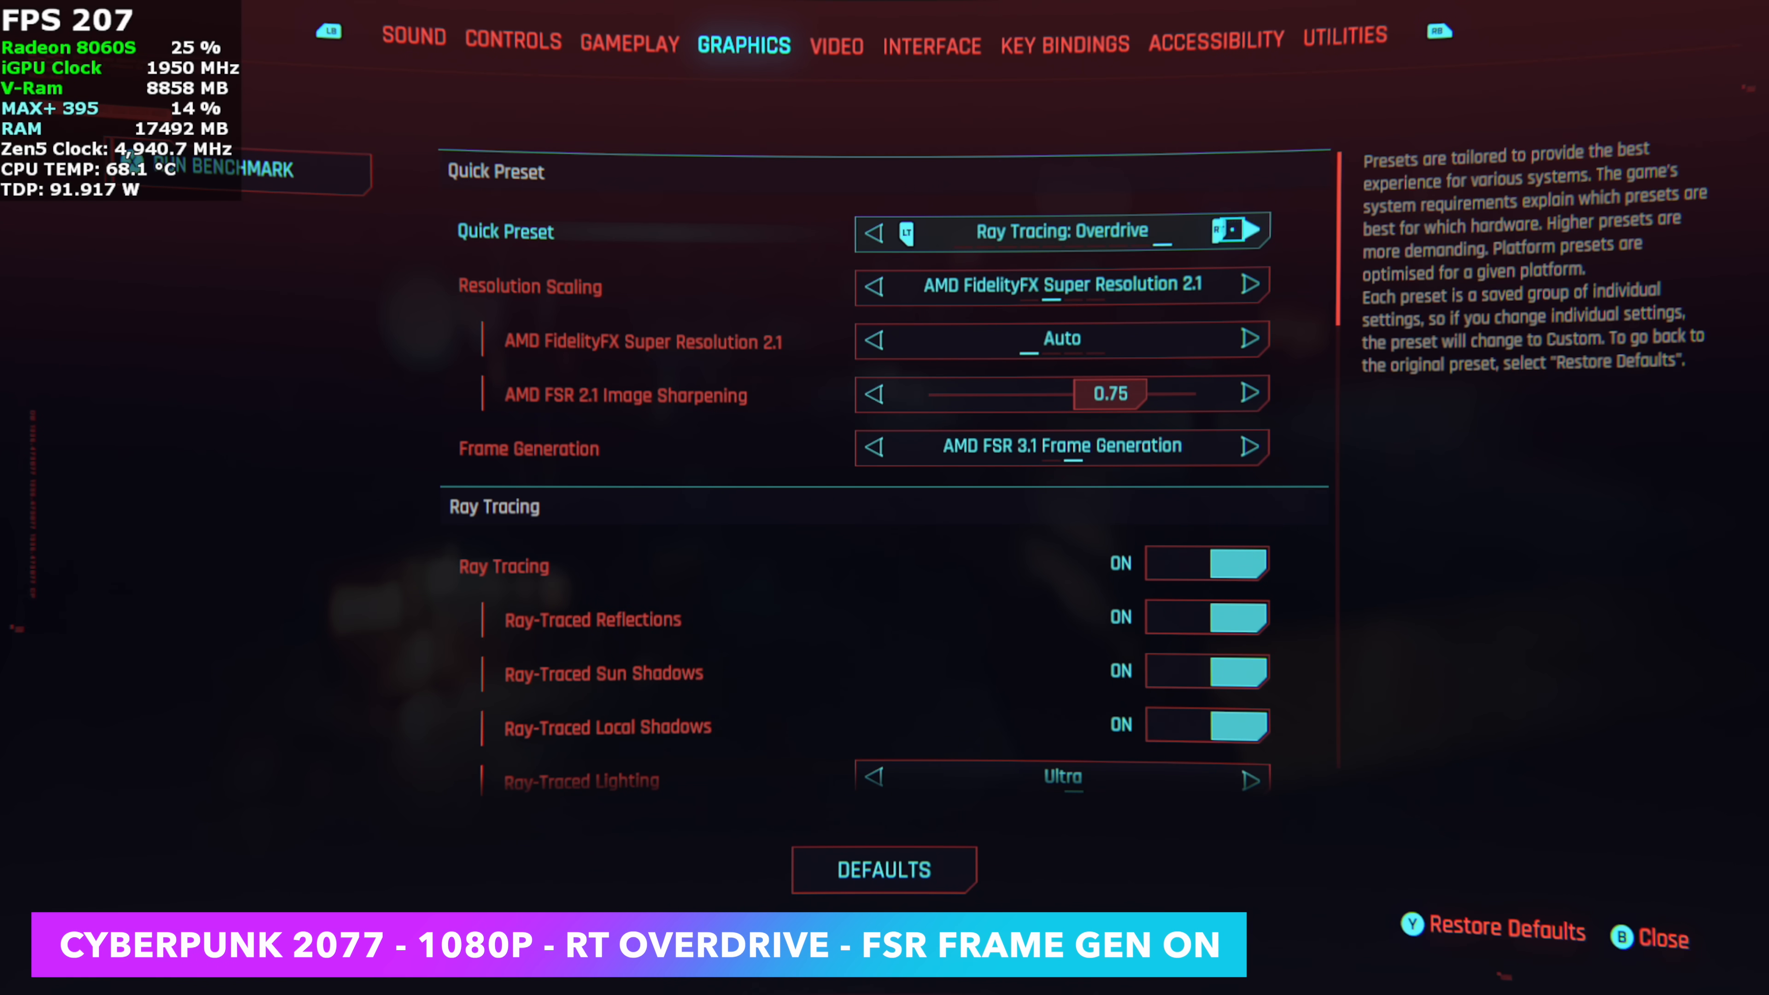
scroll("down", 3)
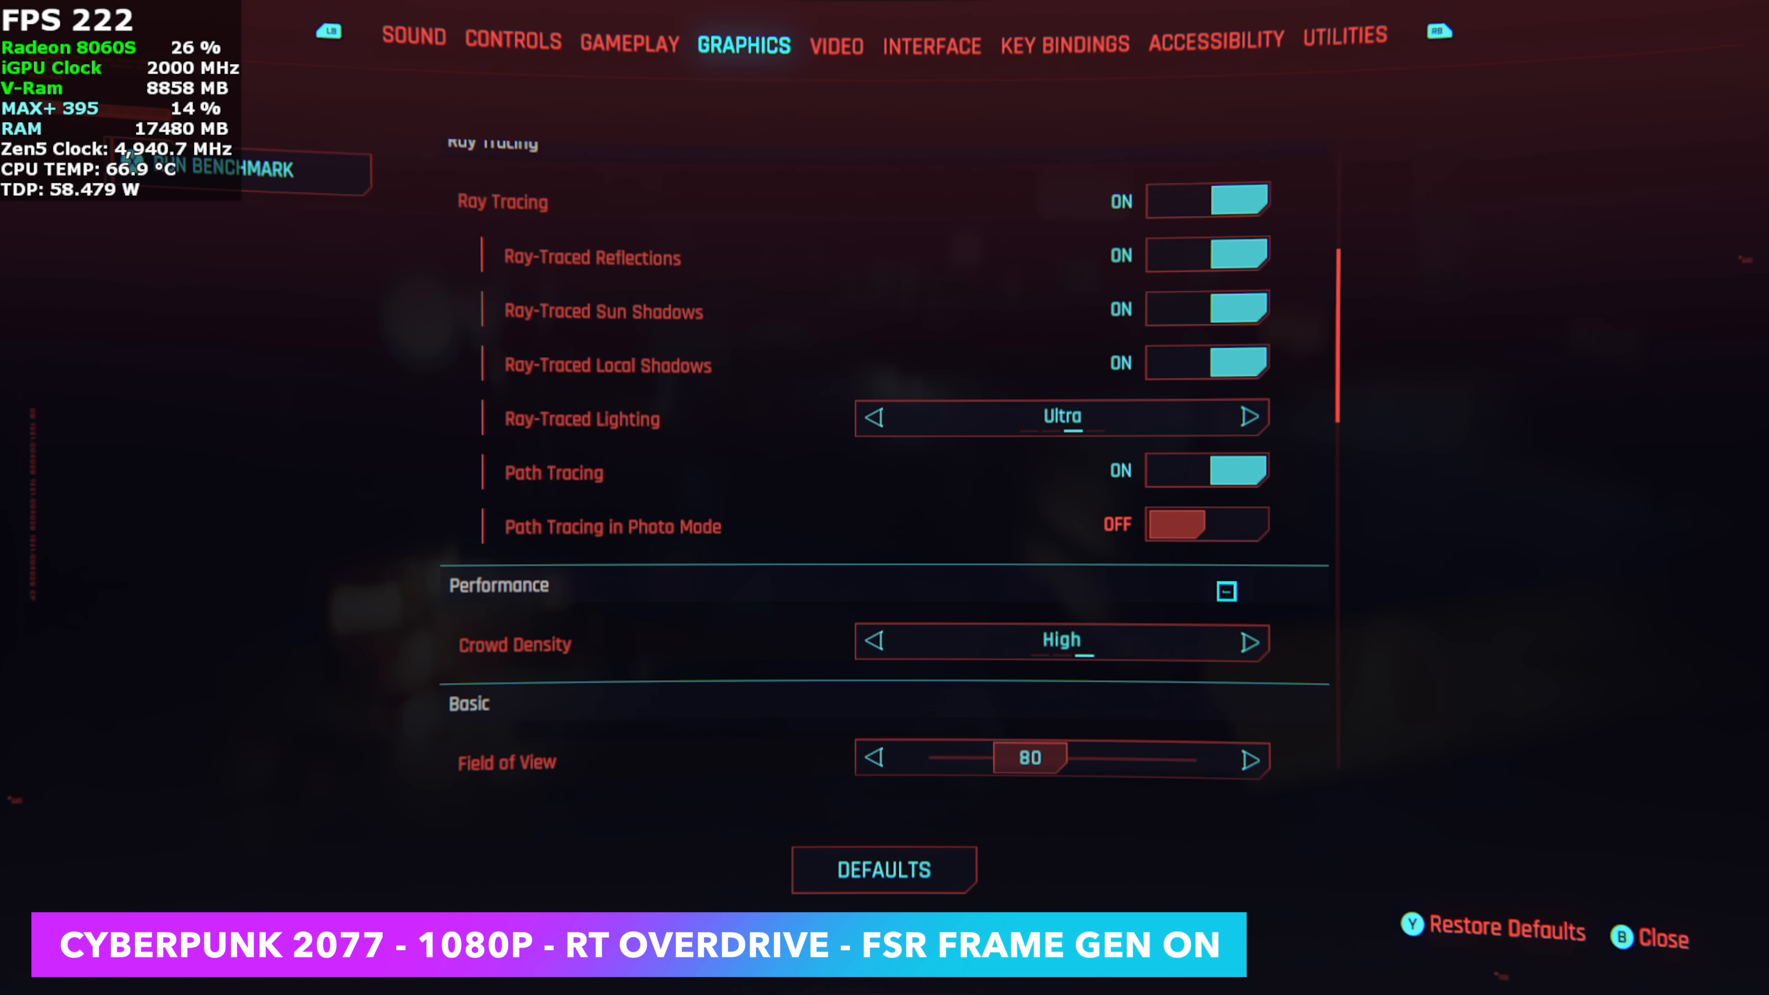